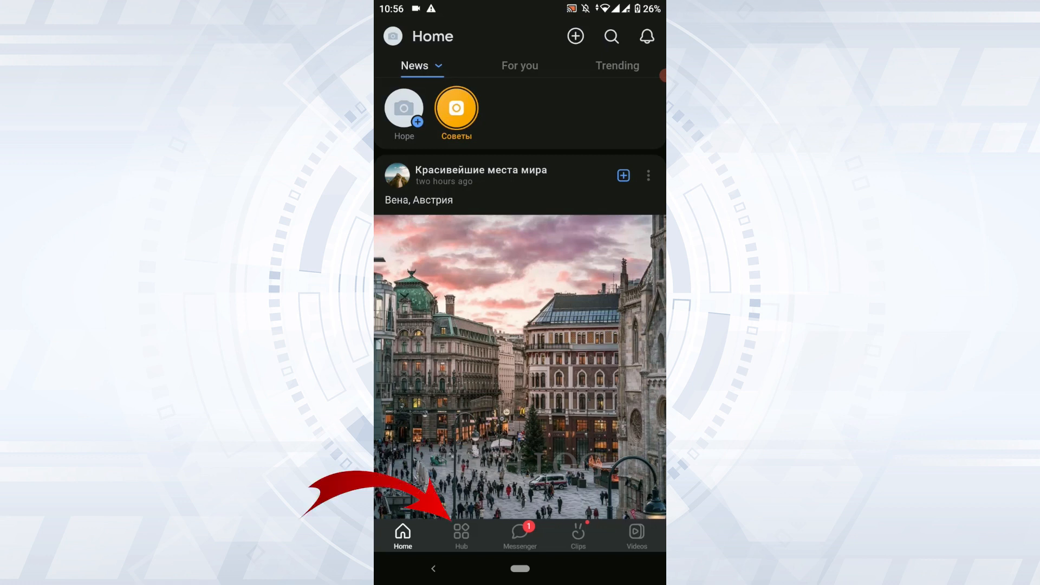
Navigate from the news feed through Hub menu to Settings and start Sign out
{"action": "left_click", "coordinate": [460, 534]}
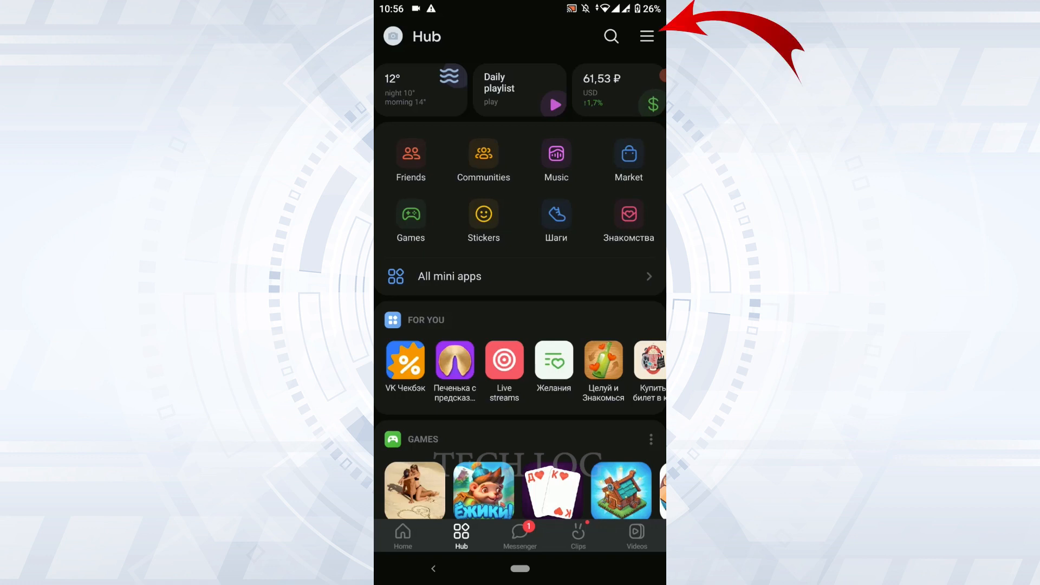
{"action": "left_click", "coordinate": [646, 36]}
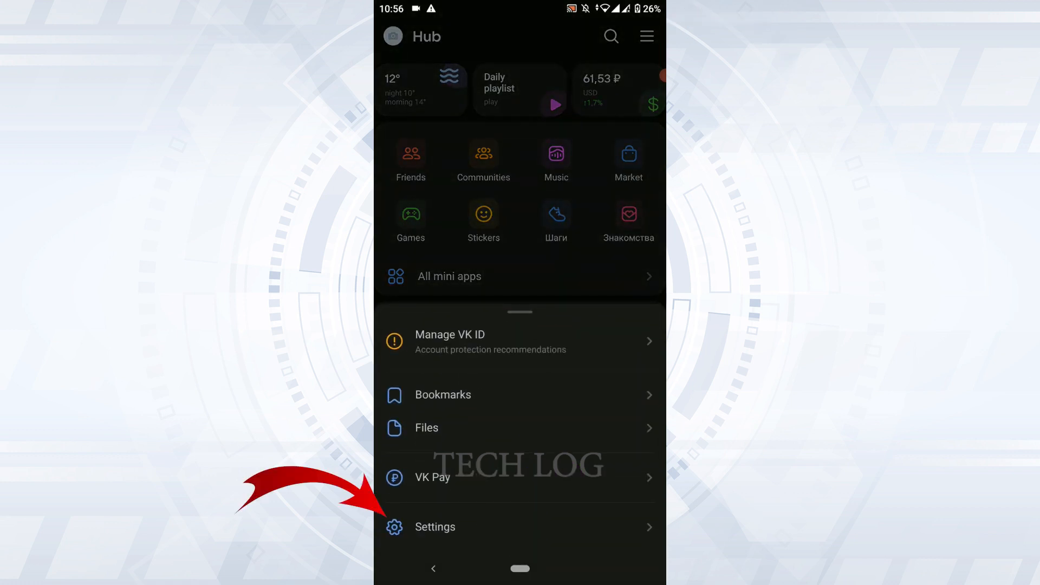
{"action": "left_click", "coordinate": [434, 527]}
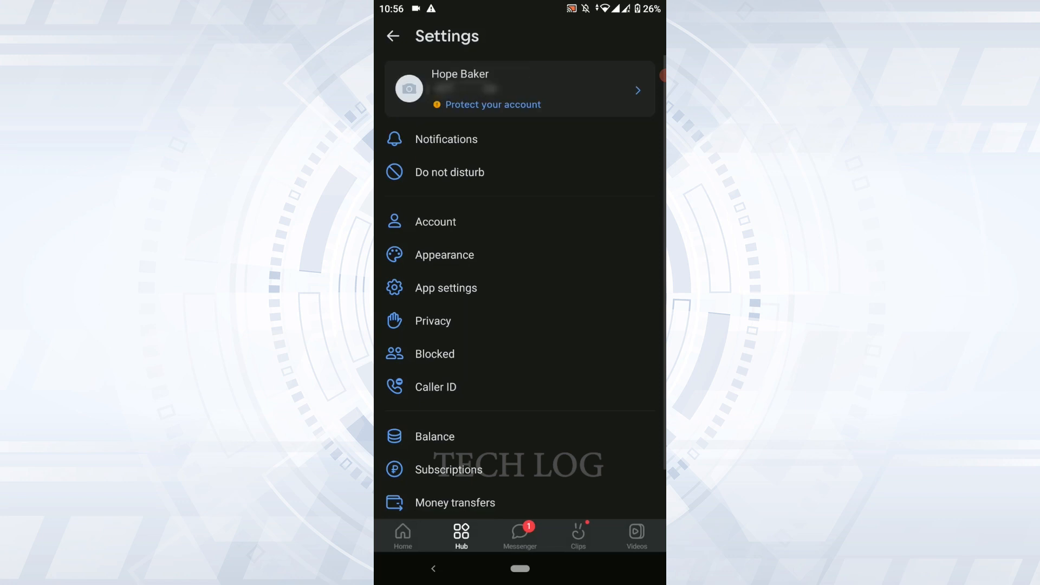
{"action": "scroll", "scroll_direction": "down", "scroll_amount": 3}
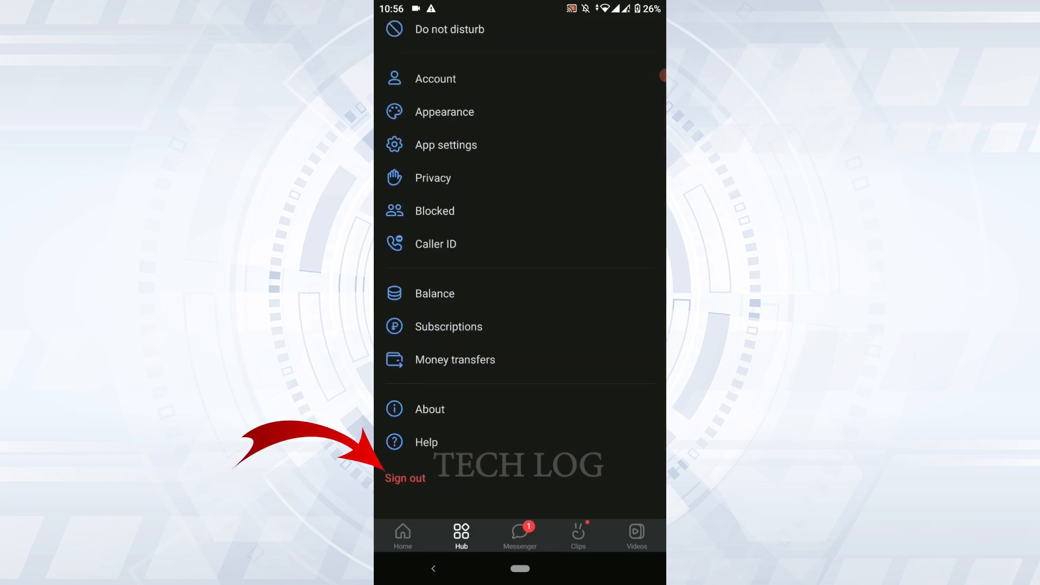
{"action": "left_click", "coordinate": [405, 478]}
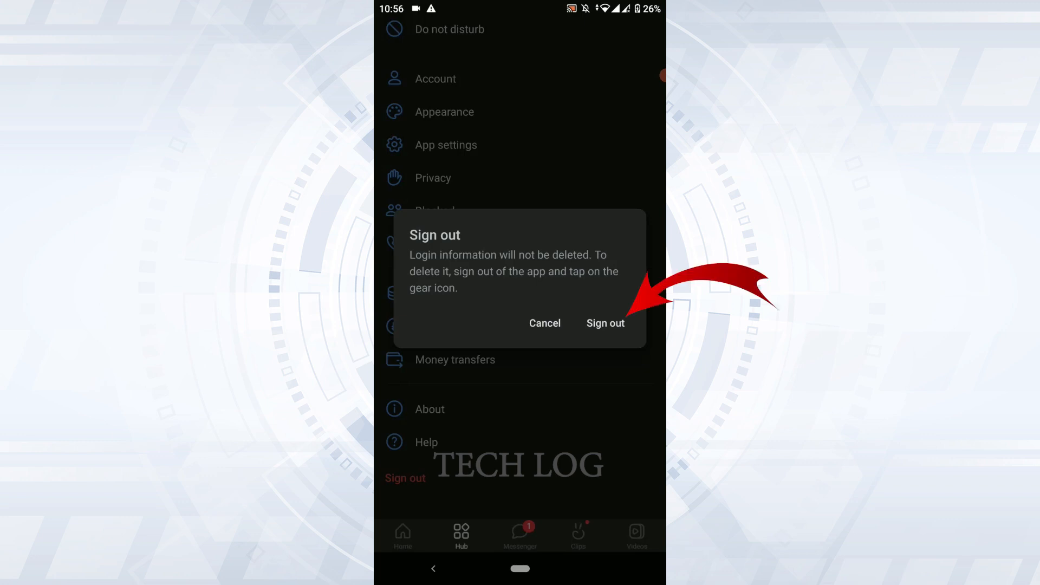
Confirm Sign out in the confirmation dialog
{"action": "left_click", "coordinate": [605, 323]}
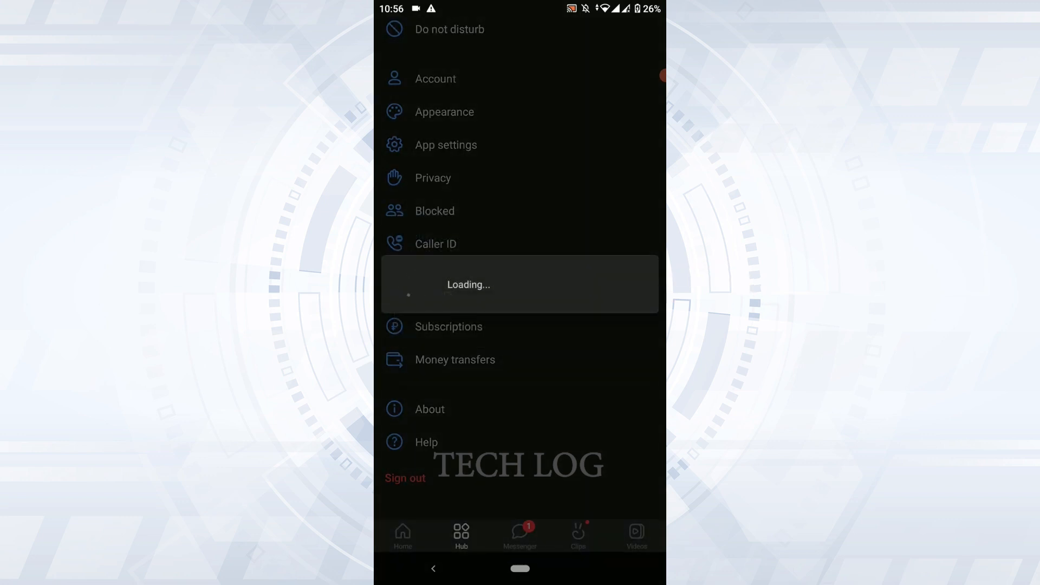